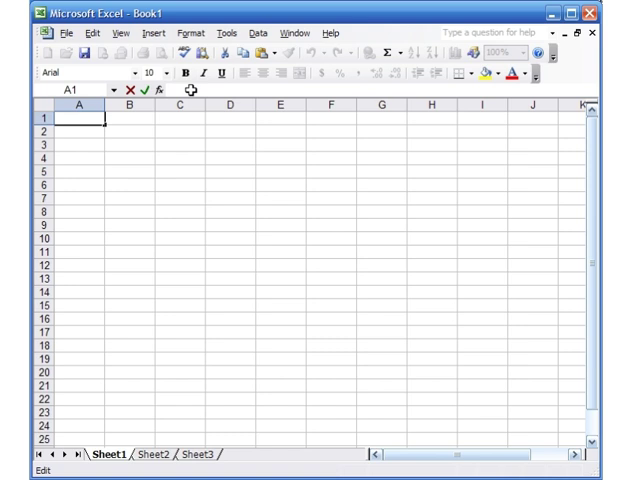
Make cell B2 the active cell on the empty Book1 sheet
{"action": "left_click", "coordinate": [78, 120]}
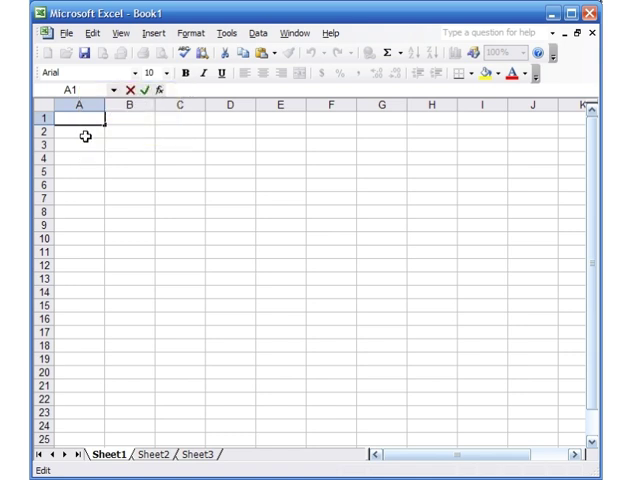
{"action": "left_click", "coordinate": [128, 132]}
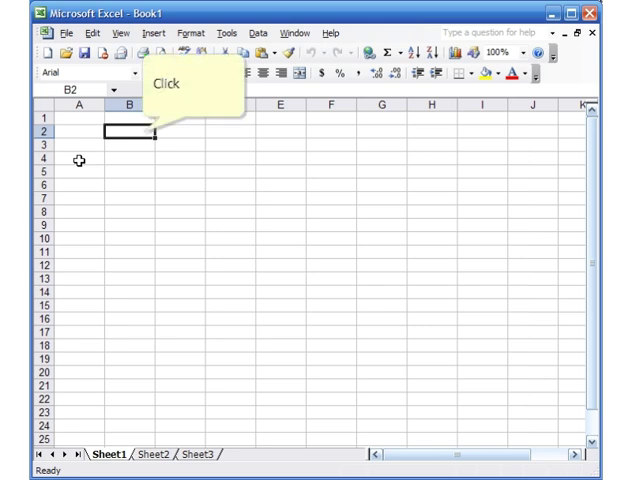
{"action": "left_click", "coordinate": [128, 132]}
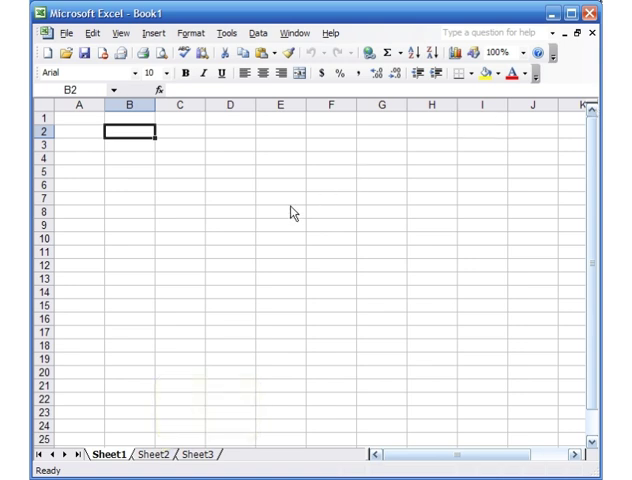
{"action": "left_click", "coordinate": [196, 456]}
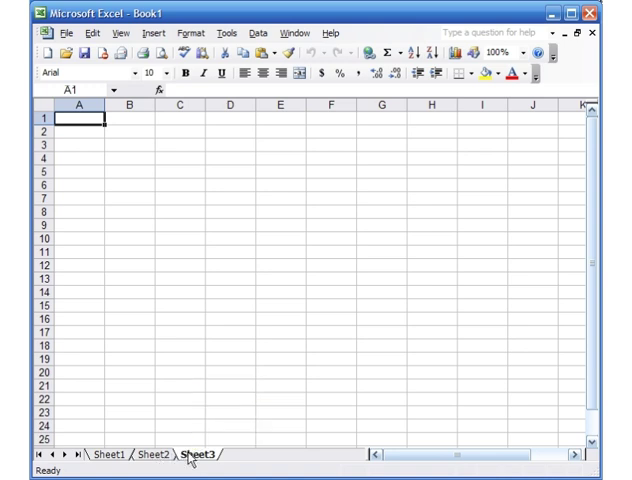
{"action": "left_click", "coordinate": [108, 456]}
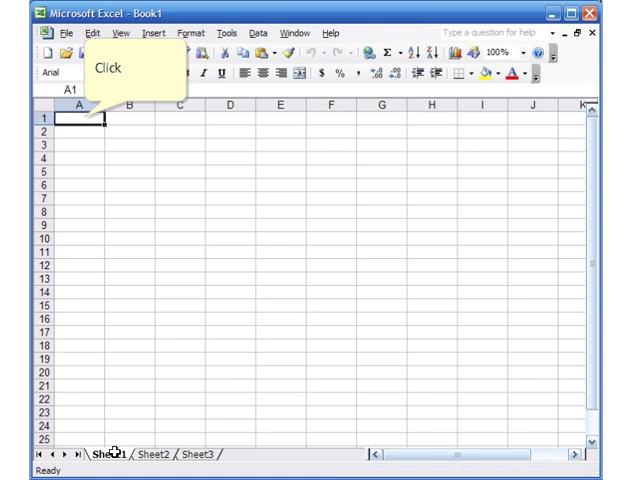
Enter the number 1234567 into cell A1
{"action": "type", "text": "1234567"}
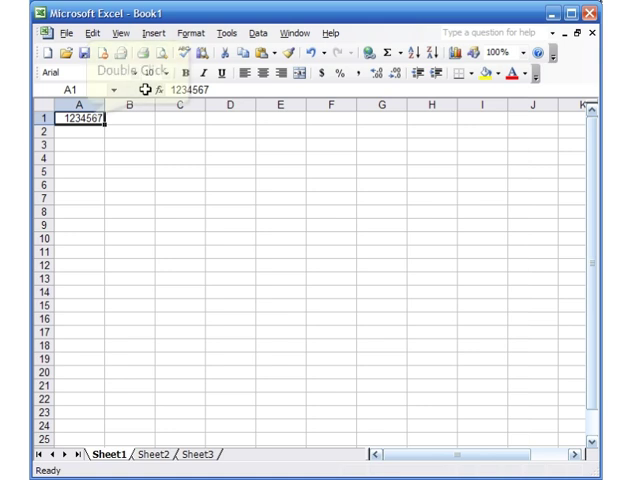
Edit A1 in place and delete the digit 3 so it reads 124567
{"action": "double_click", "coordinate": [78, 118]}
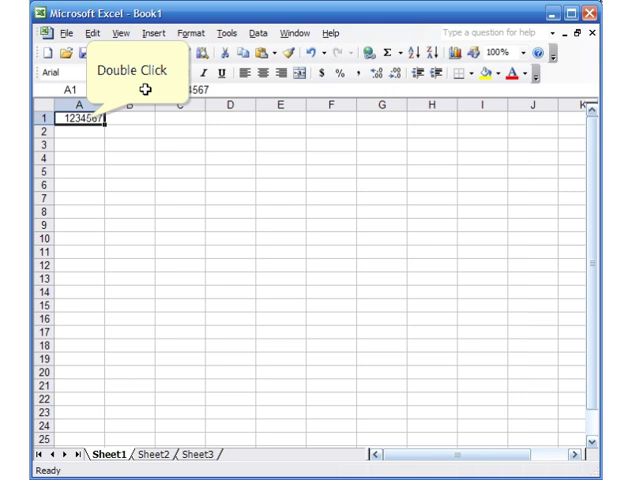
{"action": "double_click", "coordinate": [84, 120]}
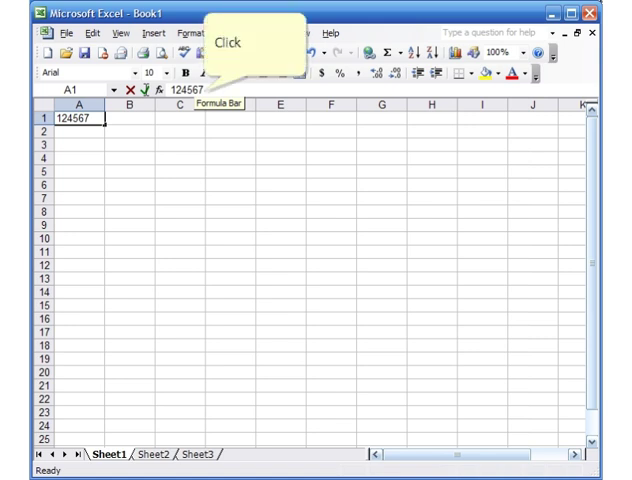
{"action": "left_click", "coordinate": [204, 90]}
{"action": "type", "text": "=A1+B1"}
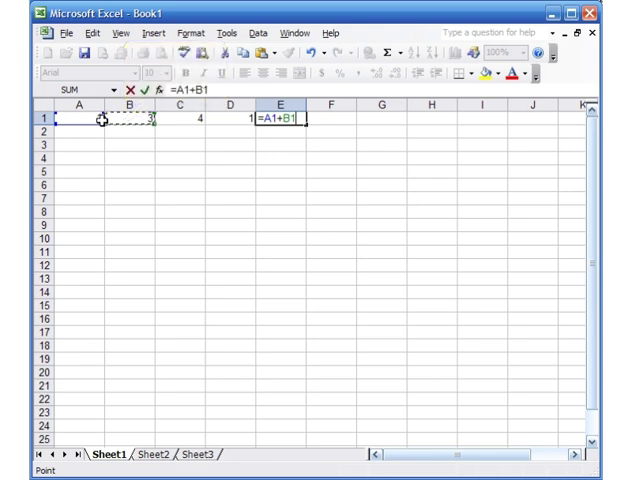
Build E1's sum formula =A1+B1+C1+D1 by adding the next cell reference
{"action": "left_click", "coordinate": [180, 118]}
{"action": "type", "text": "20"}
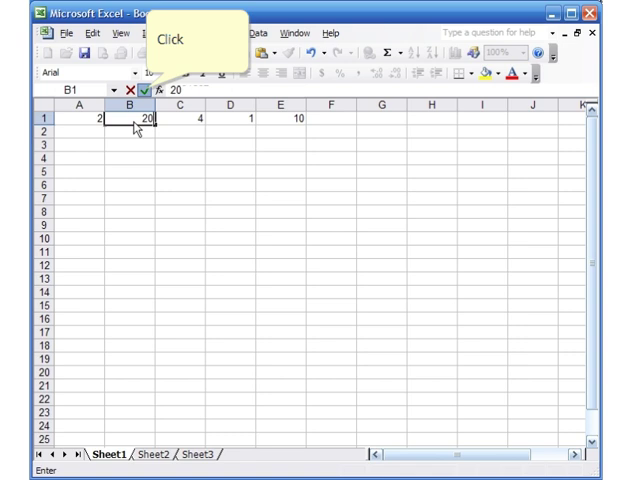
Confirm B1's new value 20 so E1's total updates to 27
{"action": "left_click", "coordinate": [280, 118]}
{"action": "type", "text": "=B1"}
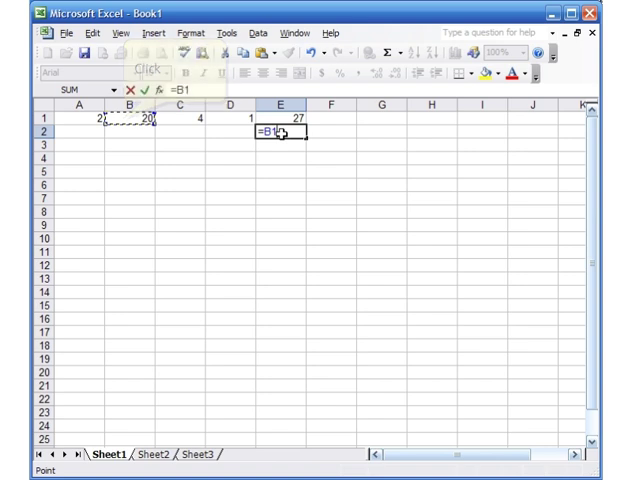
Add the second cell to E2's multiplication formula on B1, giving 80
{"action": "left_click", "coordinate": [176, 132]}
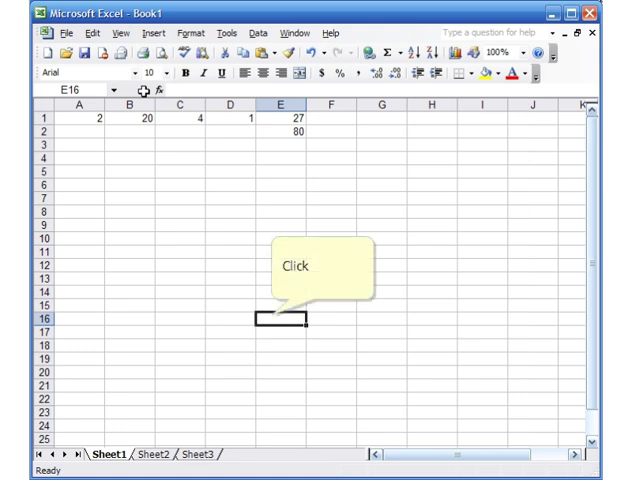
Reference A1 in the new E16 formula so it starts =A1
{"action": "left_click", "coordinate": [80, 118]}
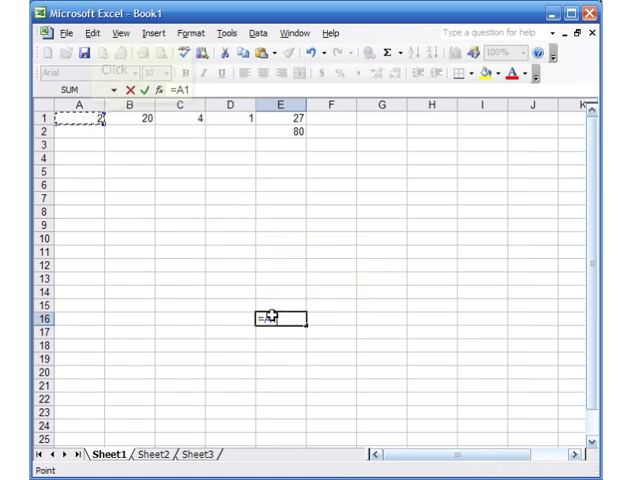